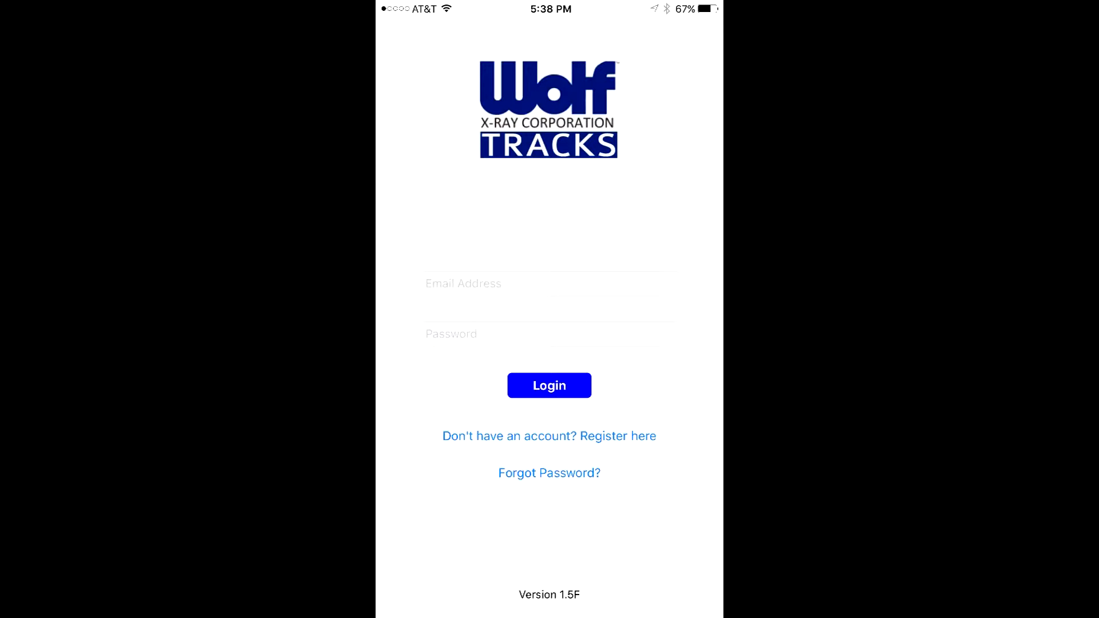
Step: Log in to the Wolf X-Ray Tracks account with the entered email and password
click(549, 386)
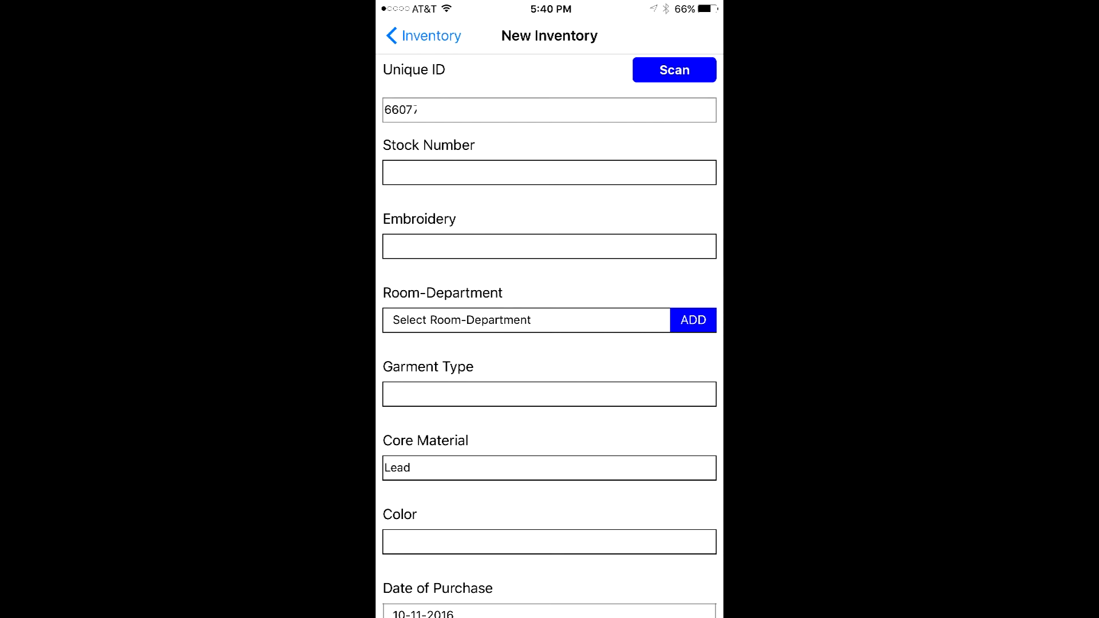
Step: Enter purchase date 7-18 and capture a camera photo of the red apron as Photo 1
text(7-18)
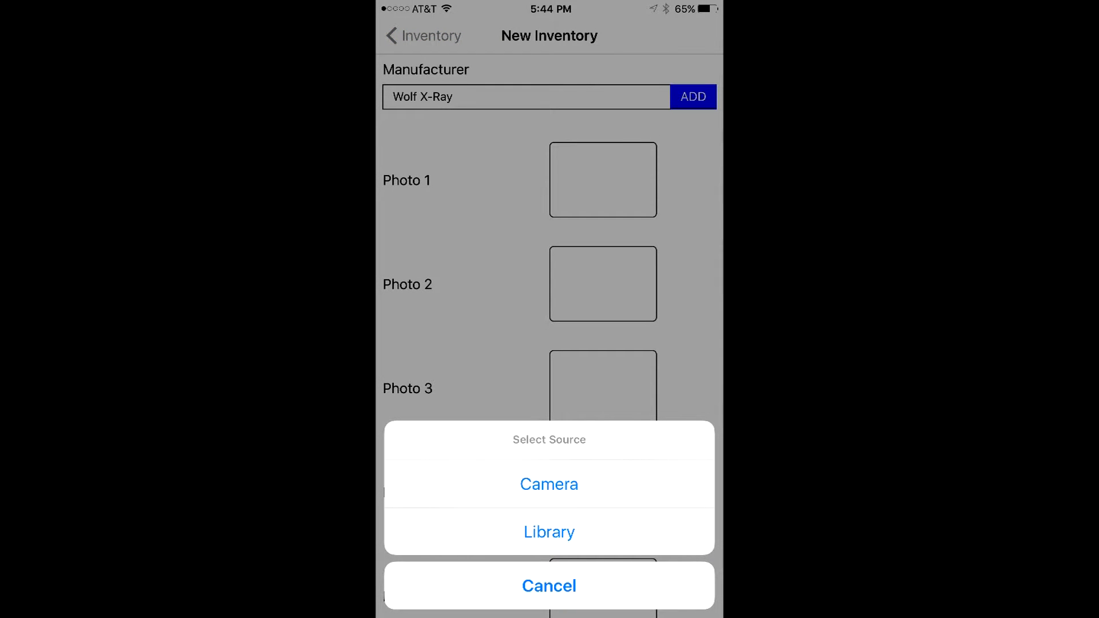
click(548, 483)
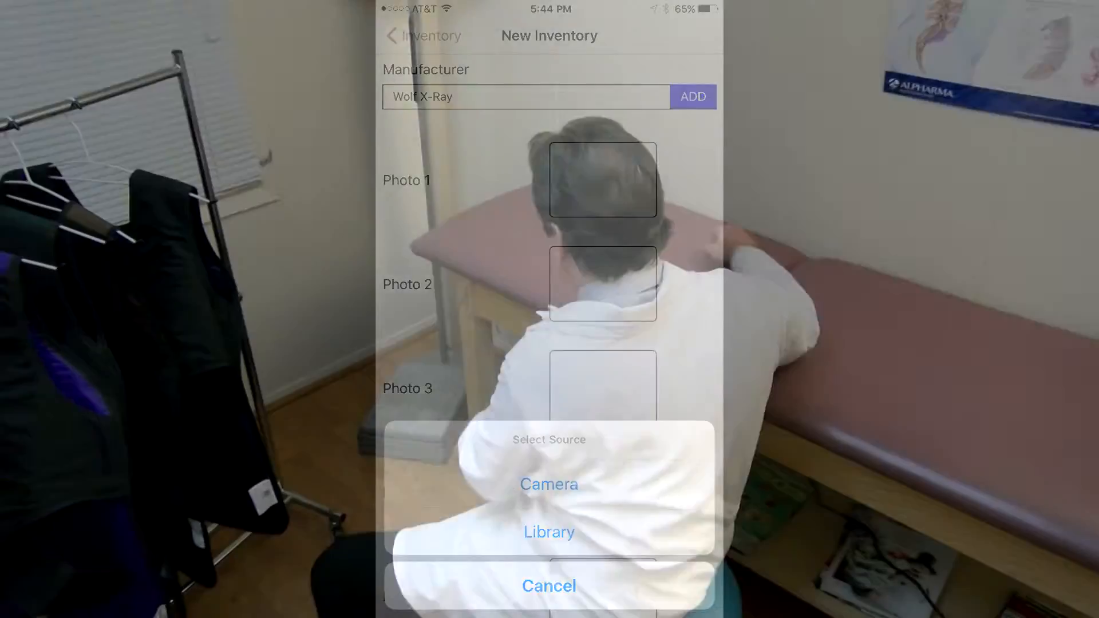
click(548, 531)
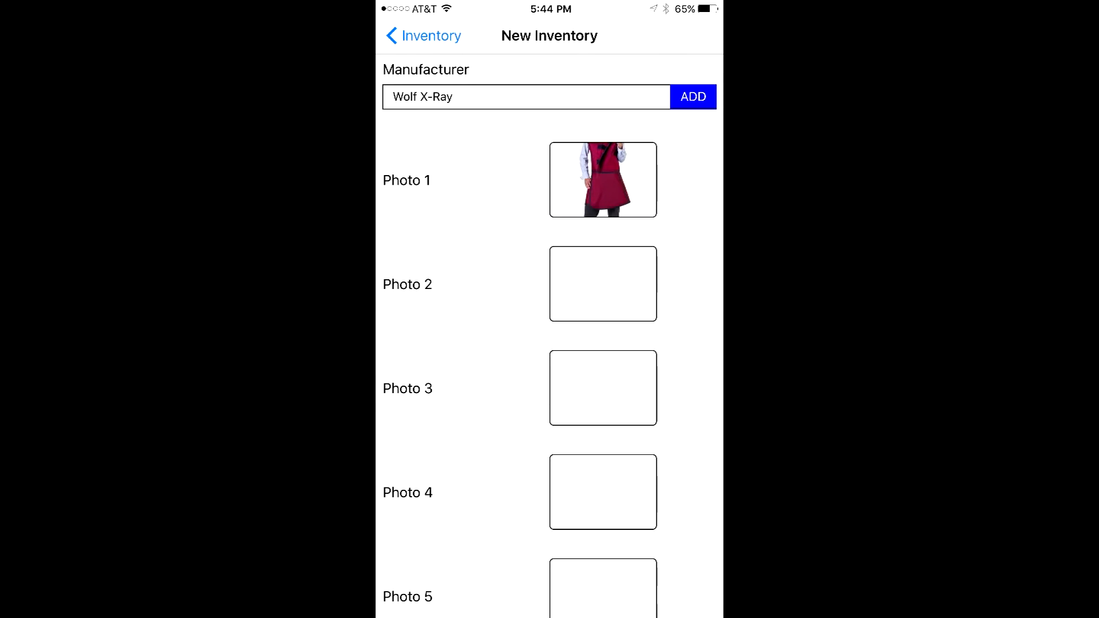
click(424, 35)
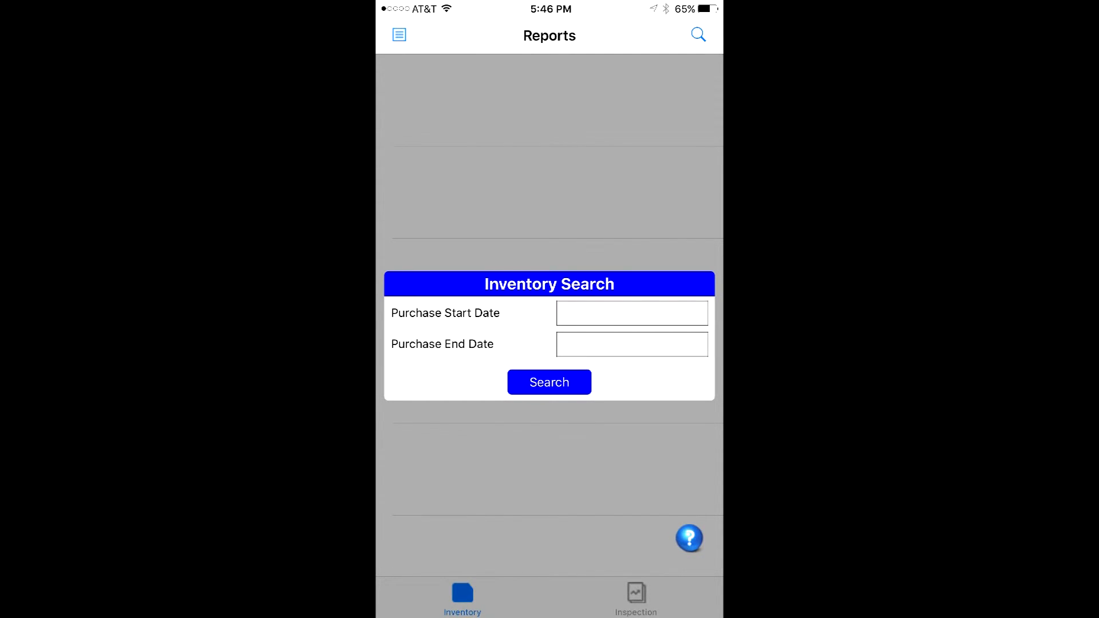
Step: From the Inspection reports, create a new support ticket about importing inventory and send it
click(635, 599)
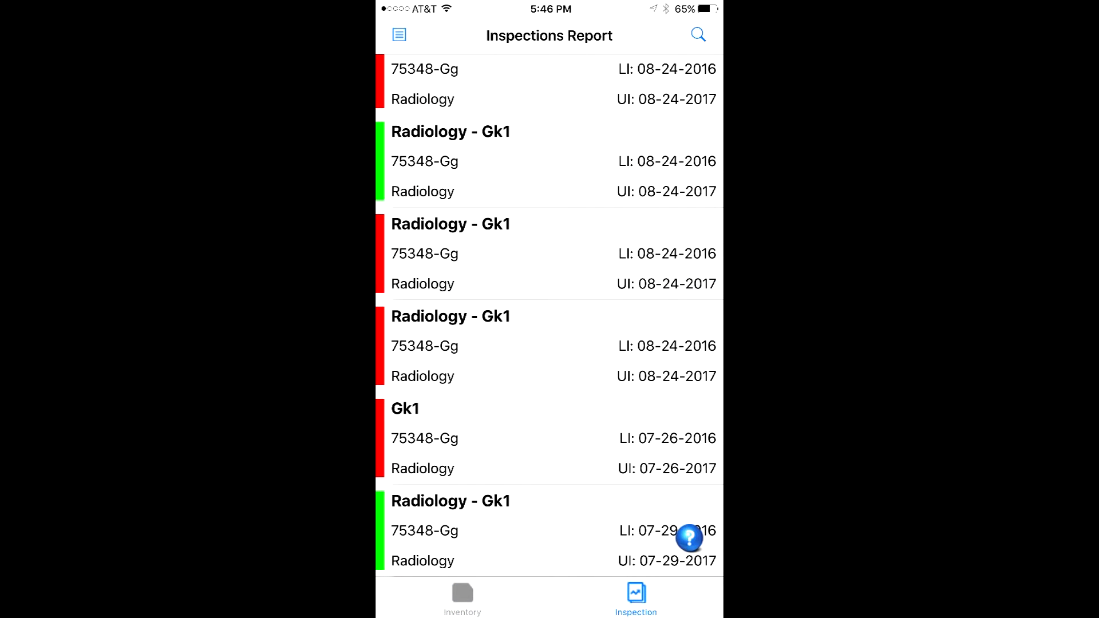
click(689, 539)
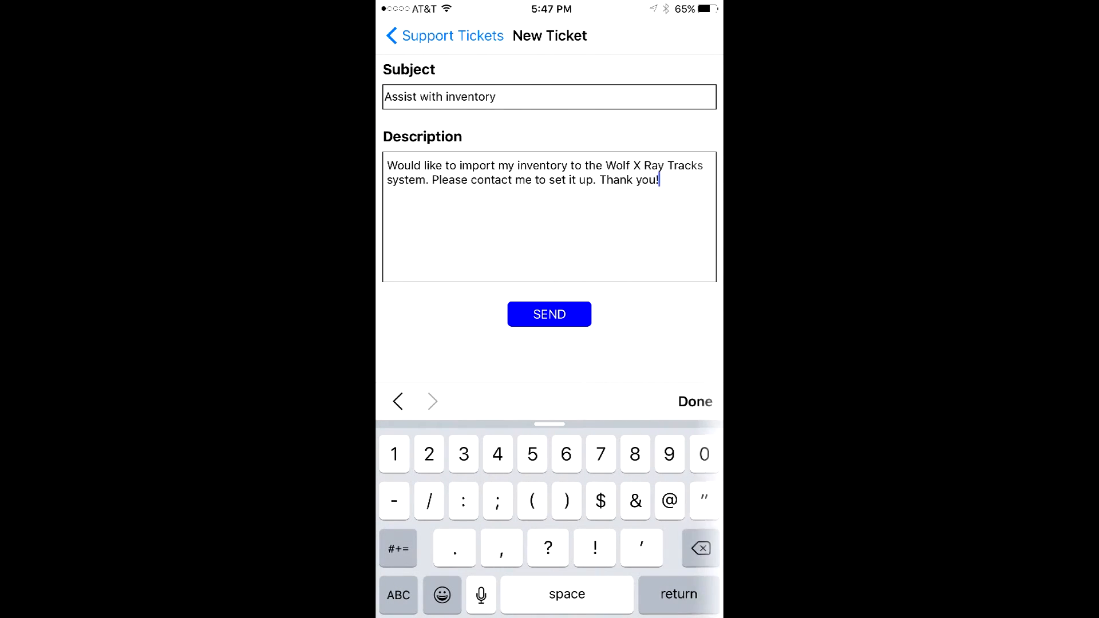
click(549, 314)
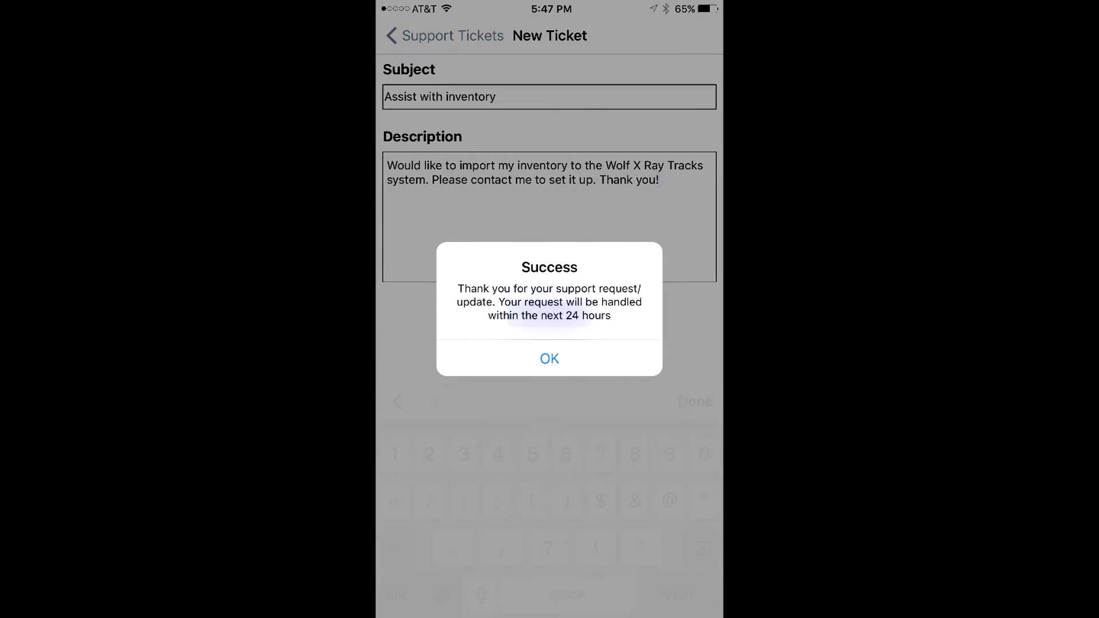